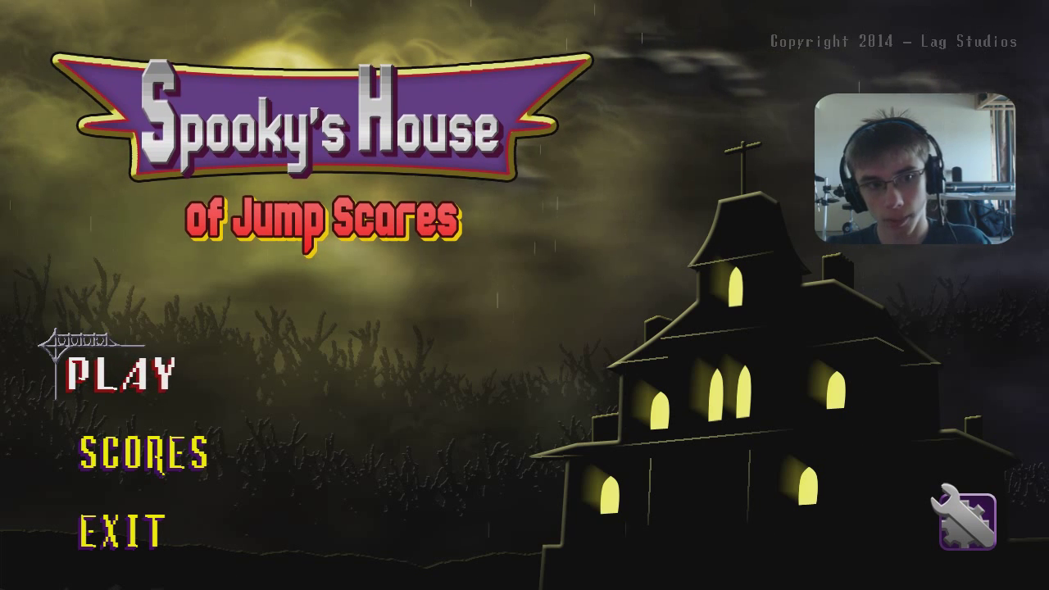
- Click PLAY on the title menu to begin a new run
click(122, 377)
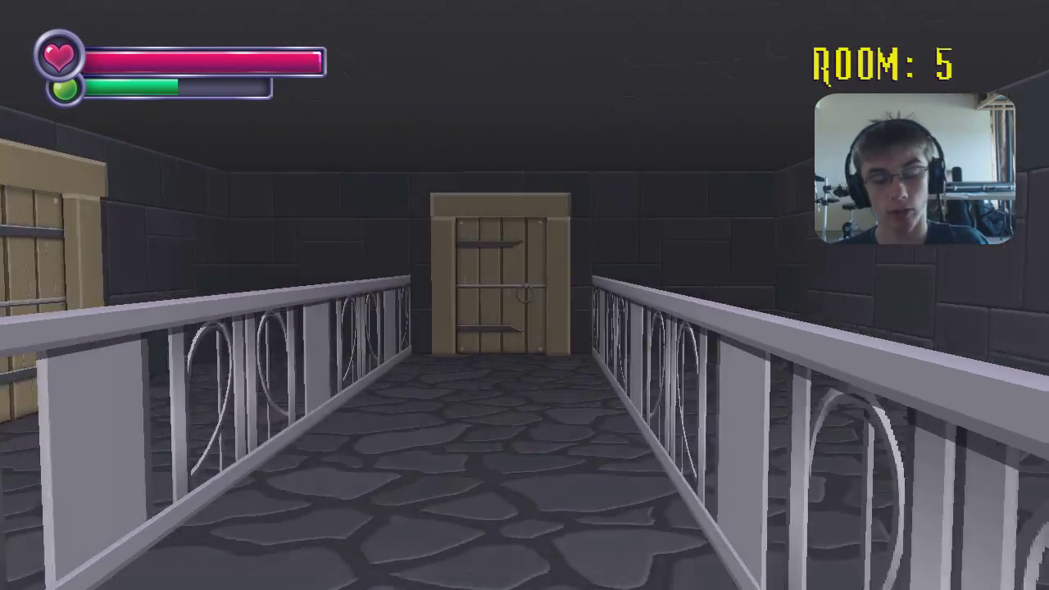
- Walk forward through the doors down to the long stone corridor of room 15
key(W)
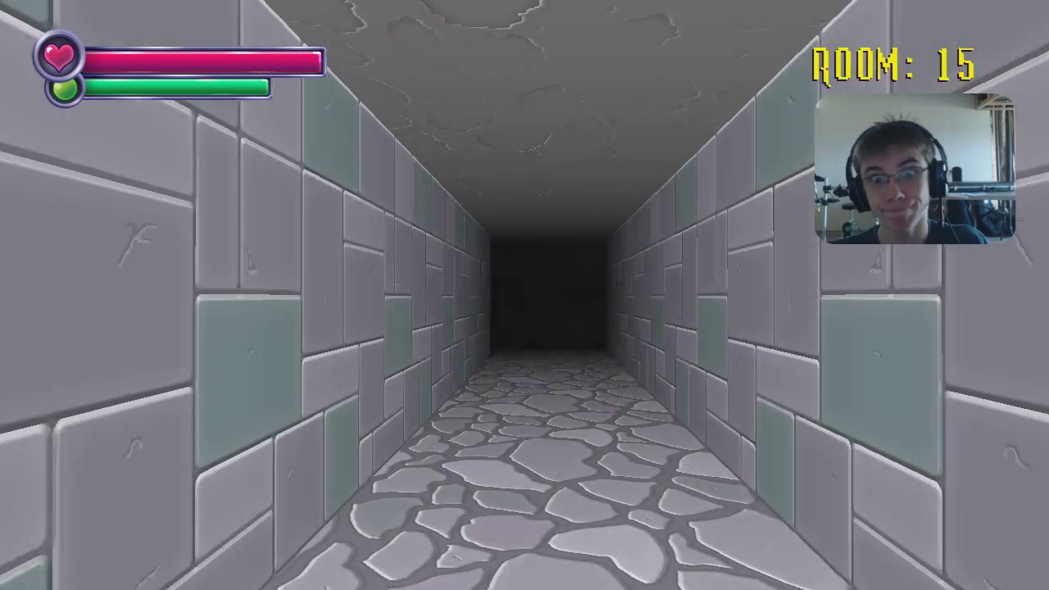
- Walk down the torch-lit corridors and doors until the counter shows room 40
key(w)
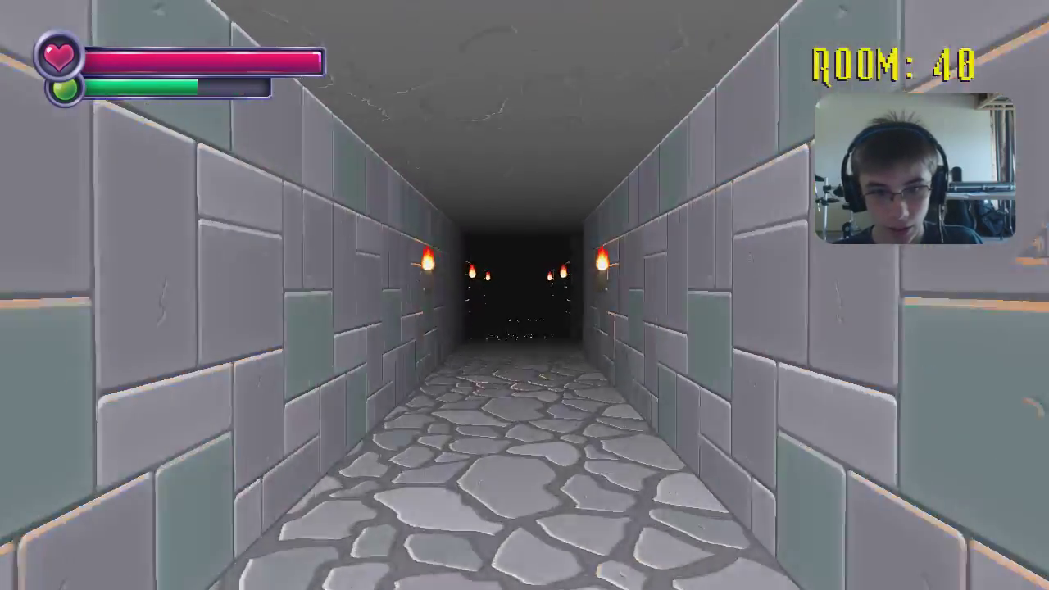
key(W)
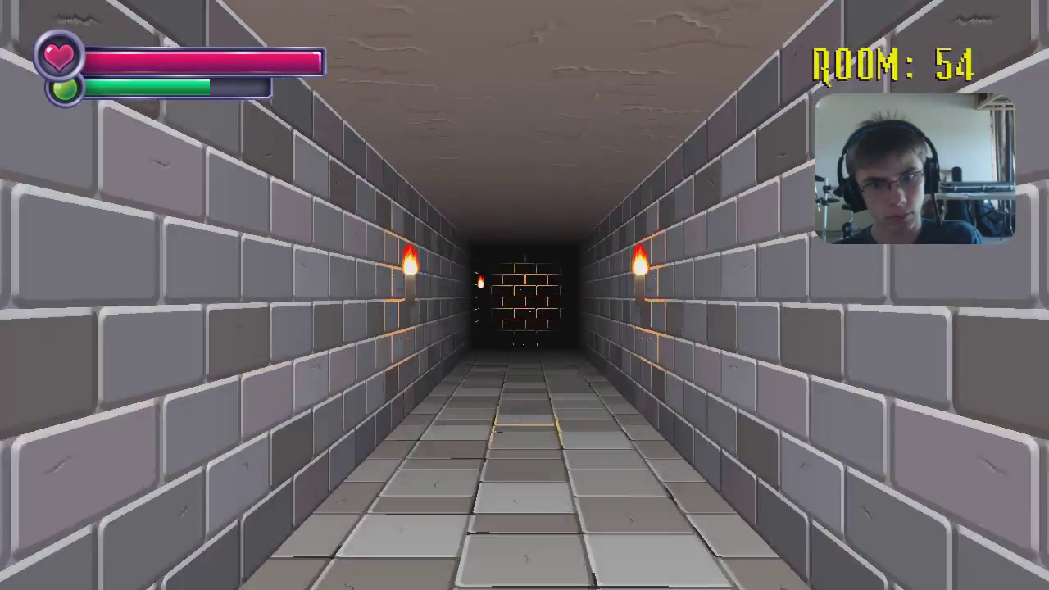
- Walk forward into room 60 toward the handwritten note on the wooden table
key(W)
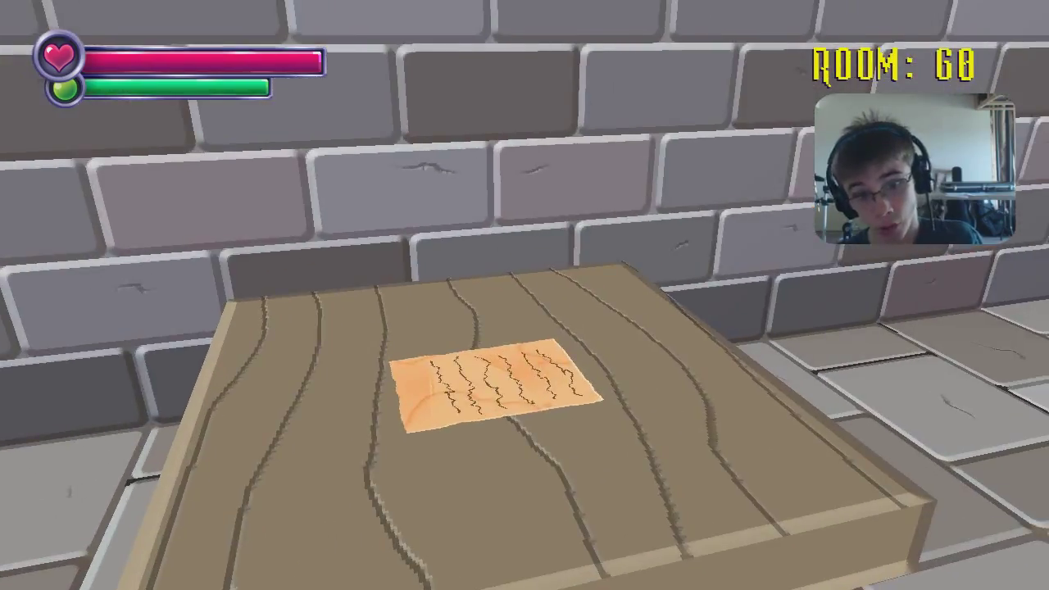
- Read the note on the table, then walk on to room 66's brick corridor
click(484, 385)
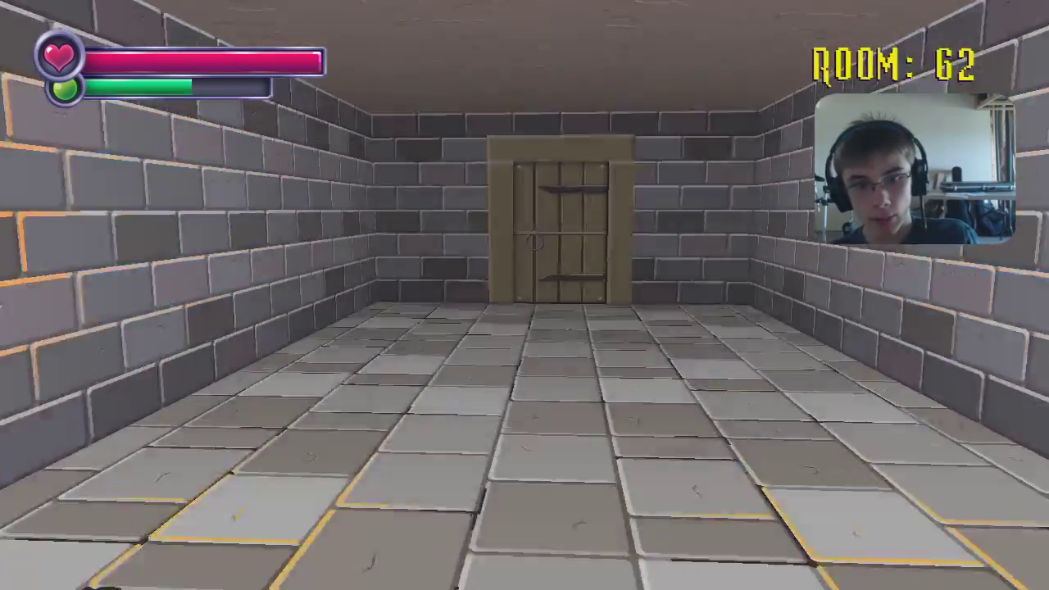
key(W)
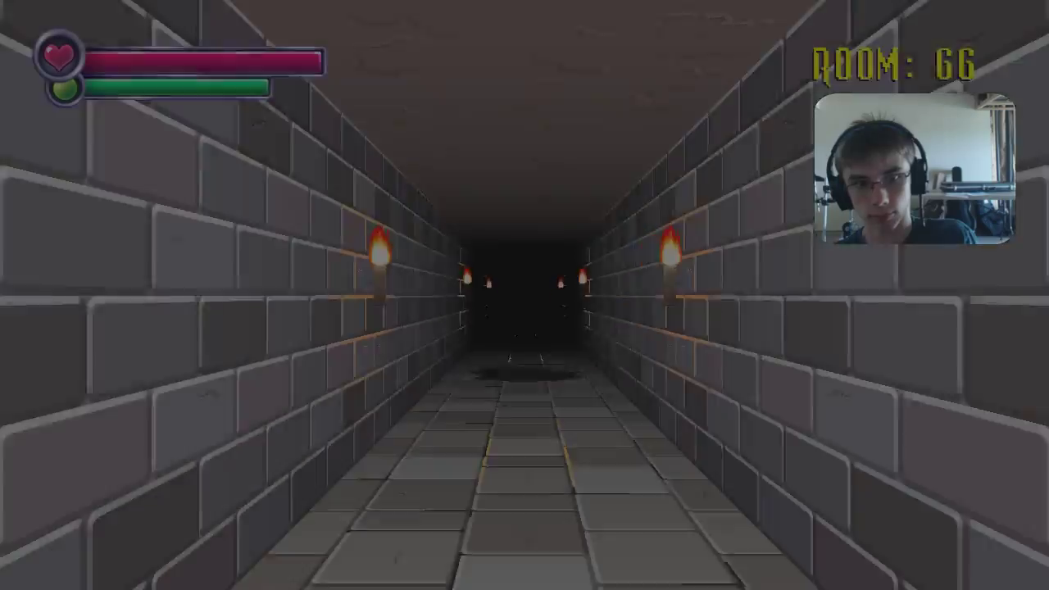
- Walk the torch-lit corridor from room 66 to the wooden door in room 76
key(w)
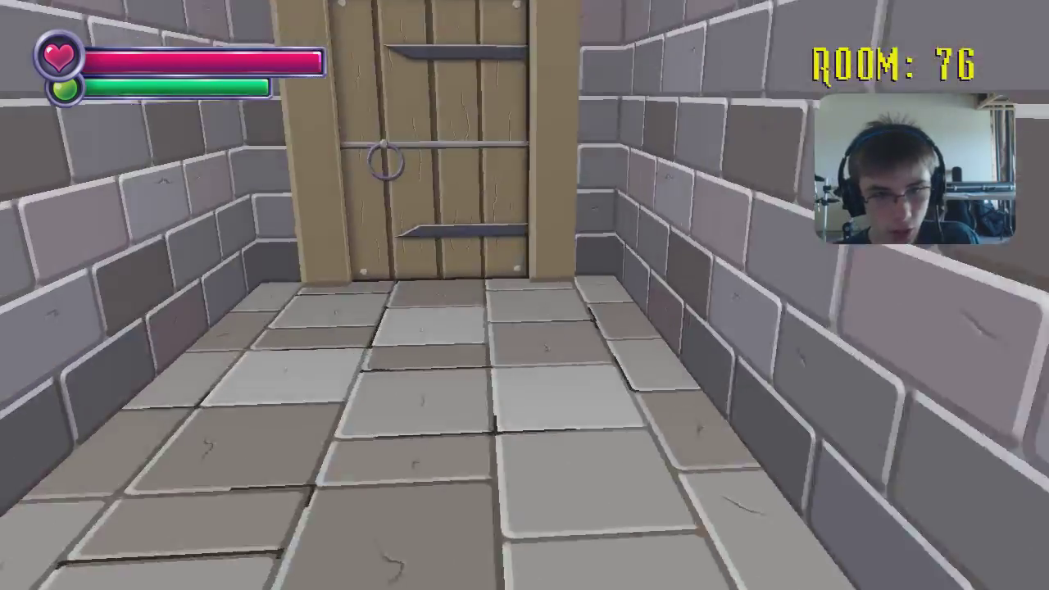
- Walk through successive wooden doors to room 86's dark stone walkway
key(w)
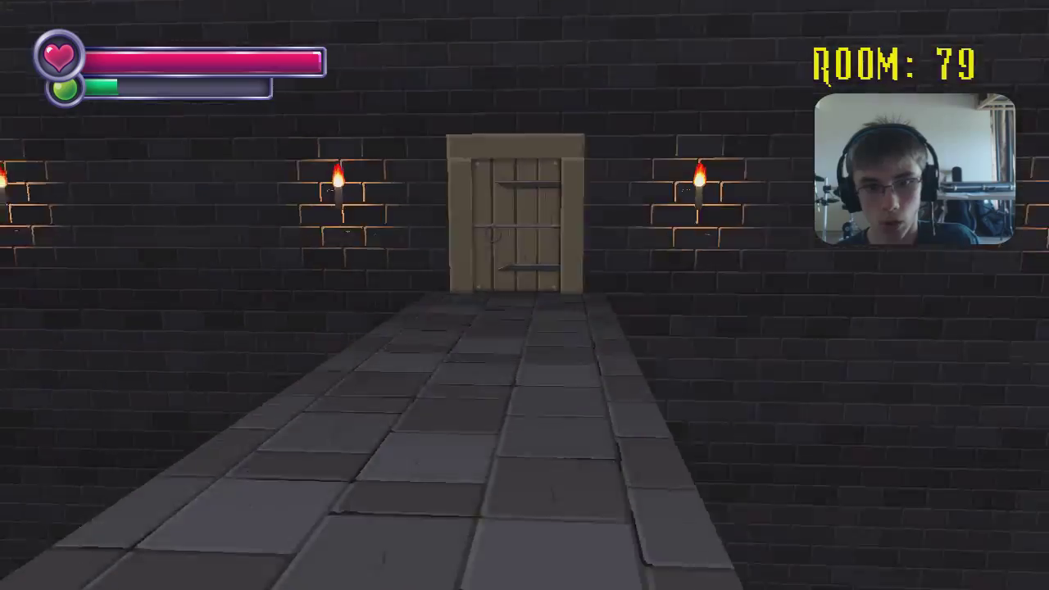
key(w)
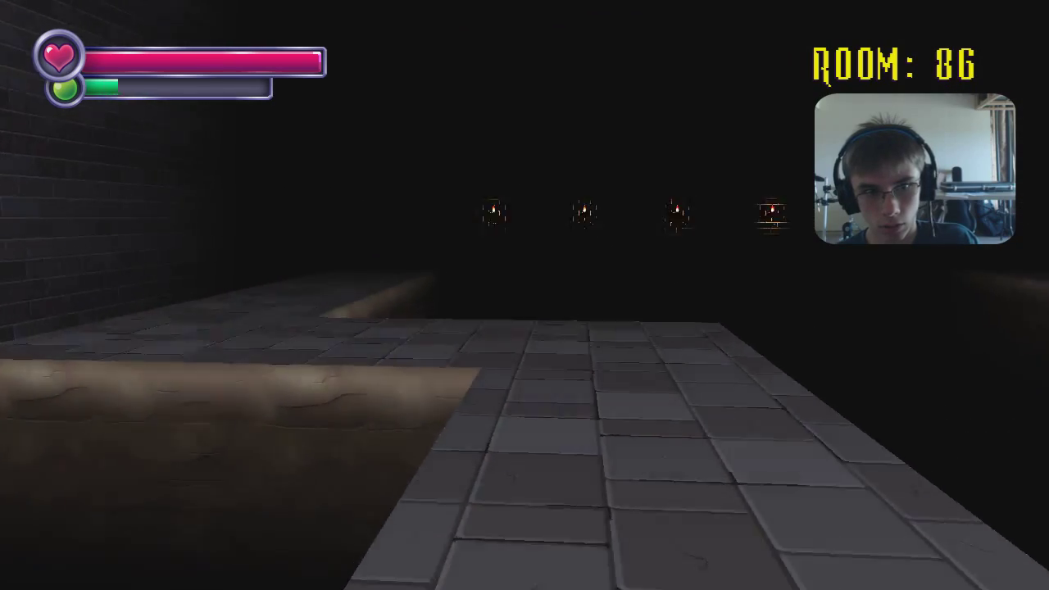
- Follow the dark stone walkway onward to room 98's bright pale-brick room
key(w)
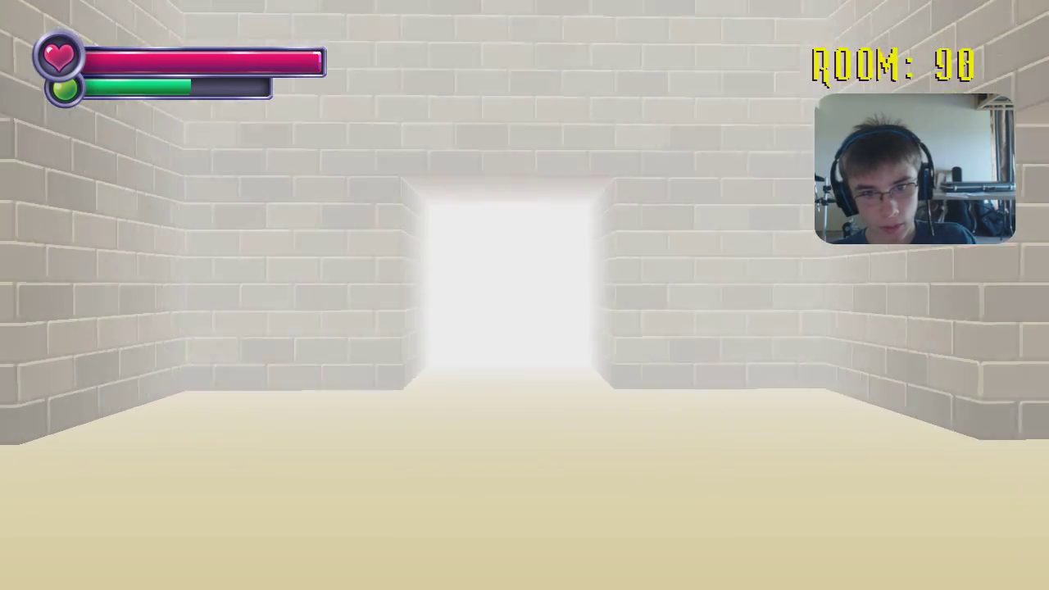
- Walk through the white brick passage into the glowing doorway, reaching Mall of the Spook
key(w)
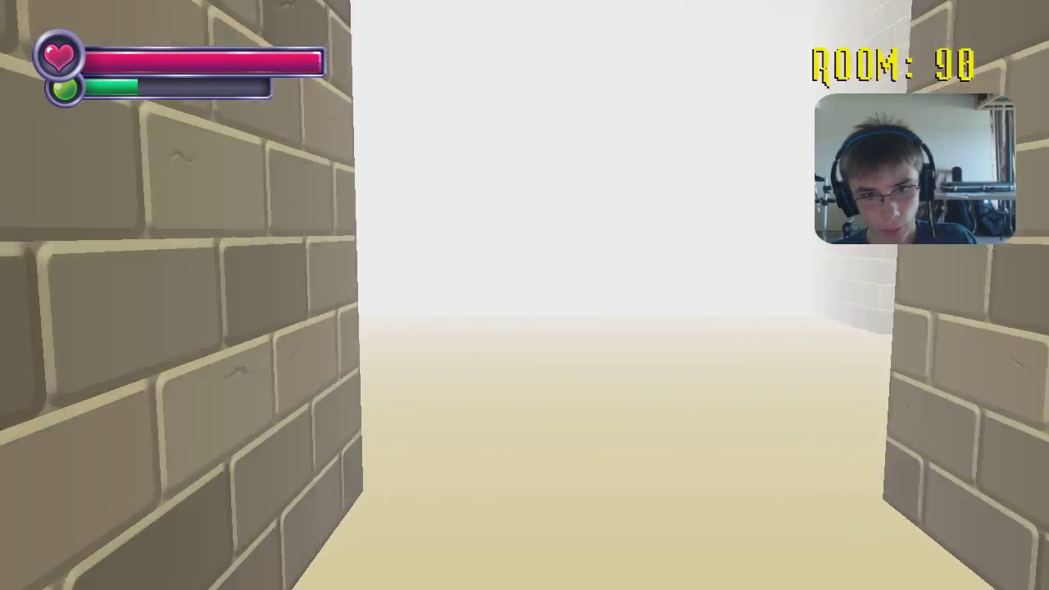
key(w)
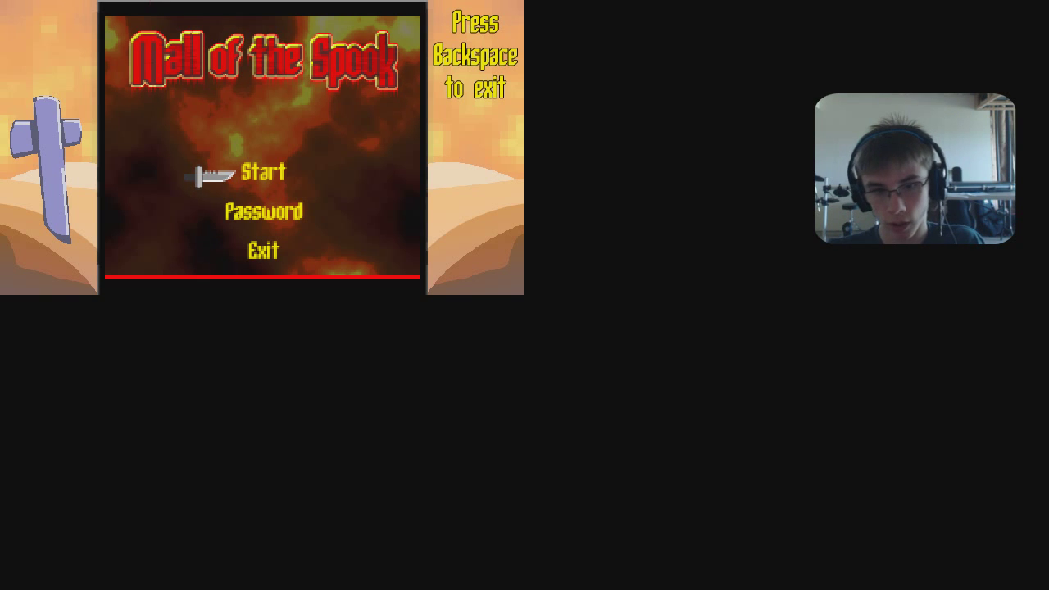
- Start Mall of the Spook, play to game over, then exit back to room 98
click(265, 172)
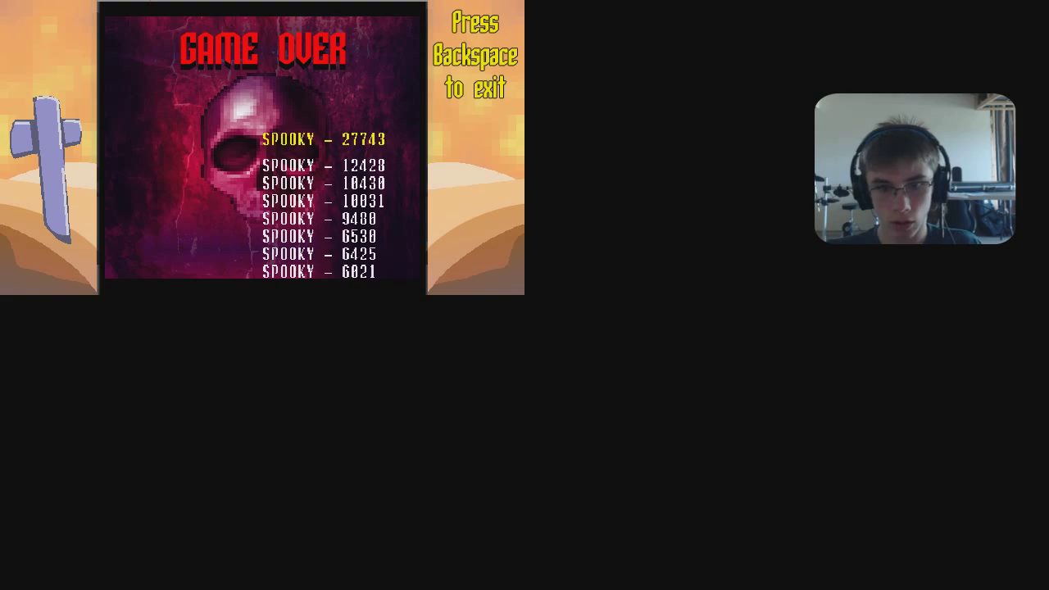
key(backspace)
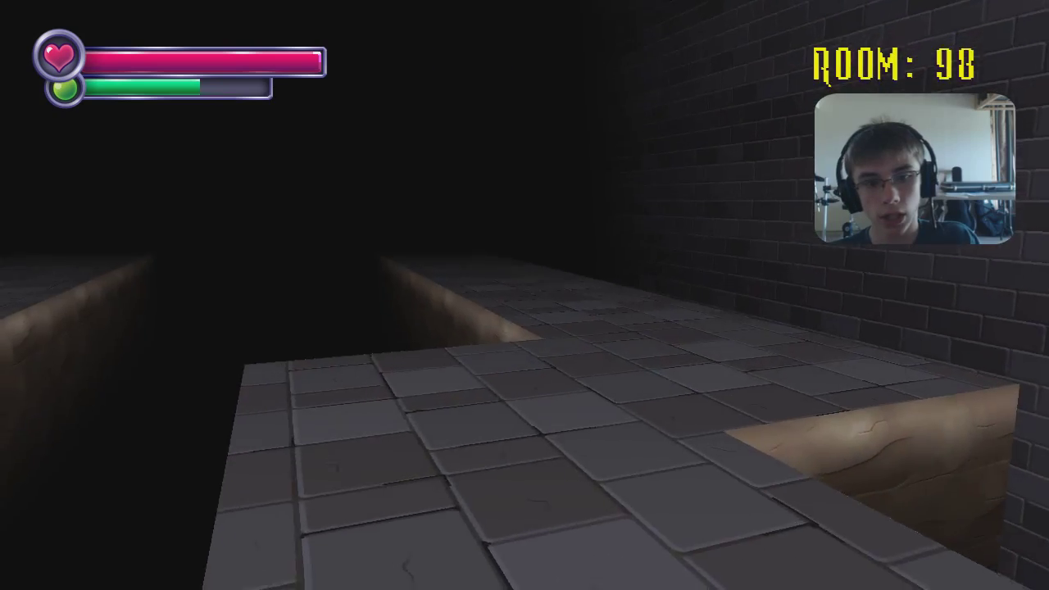
- Walk along the dark walkways of room 98 until room 100 and its note come into view
key(w)
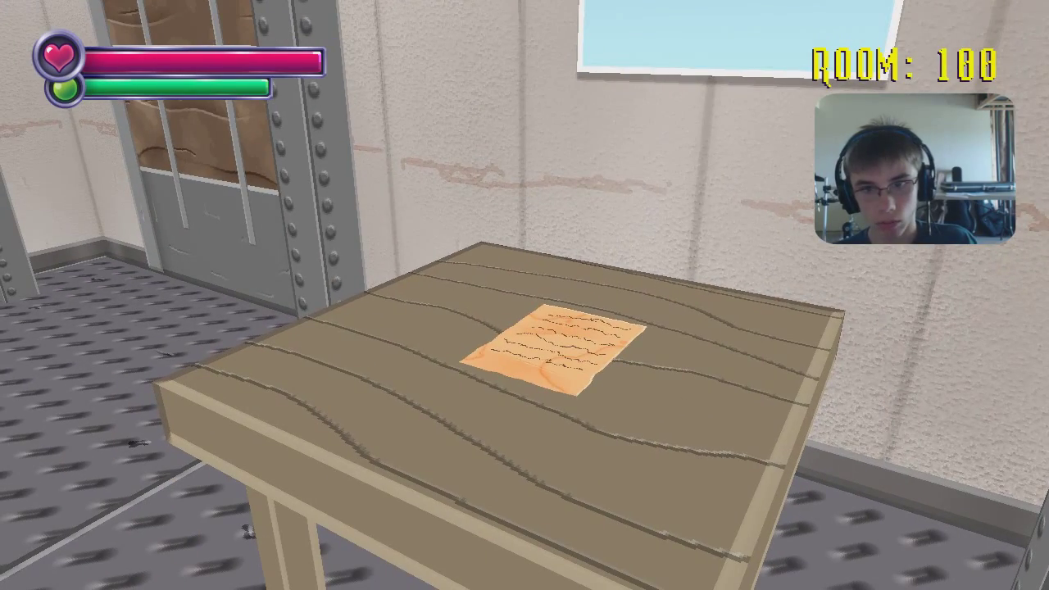
- Open the handwritten note on the room 100 table to read it
click(549, 352)
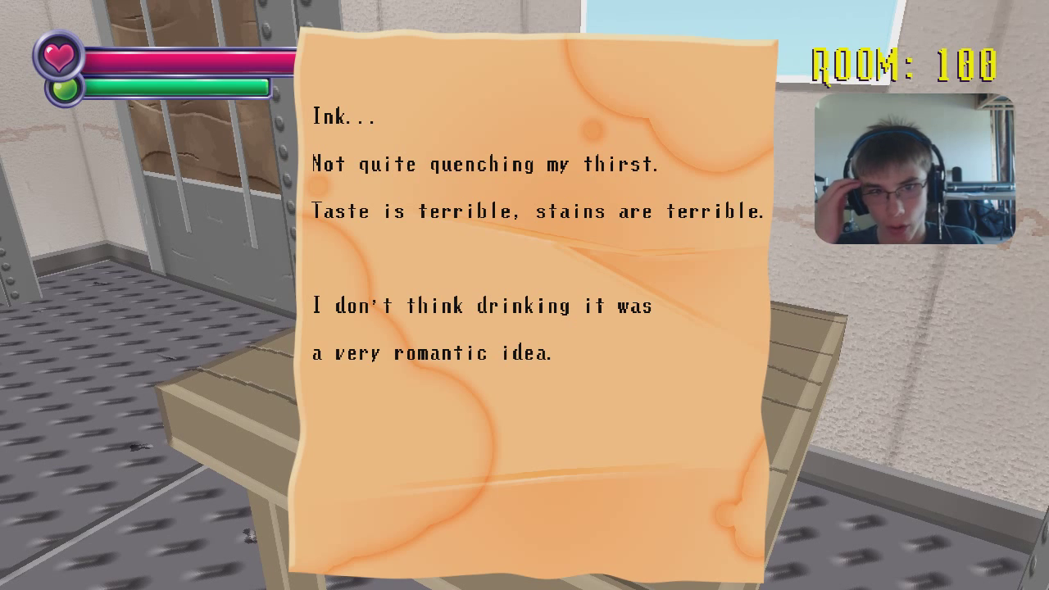